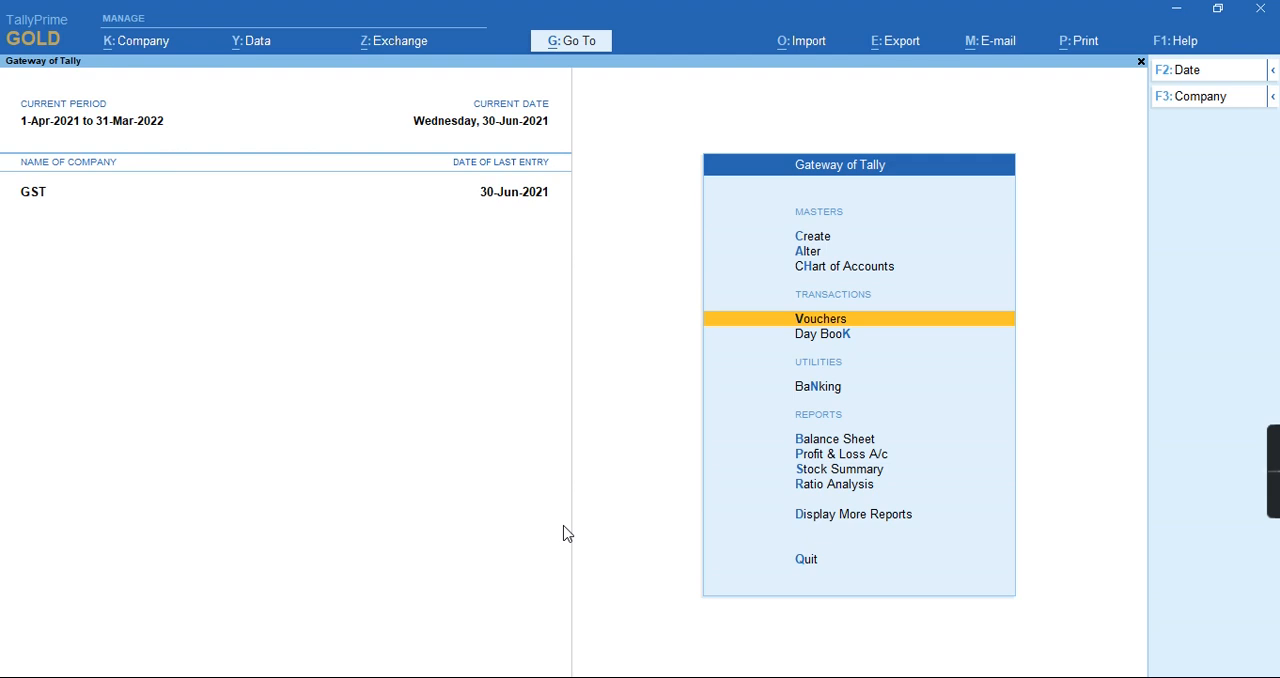
# Begin a new Debit Note voucher from Vouchers via the voucher type list
pyautogui.click(820, 318)
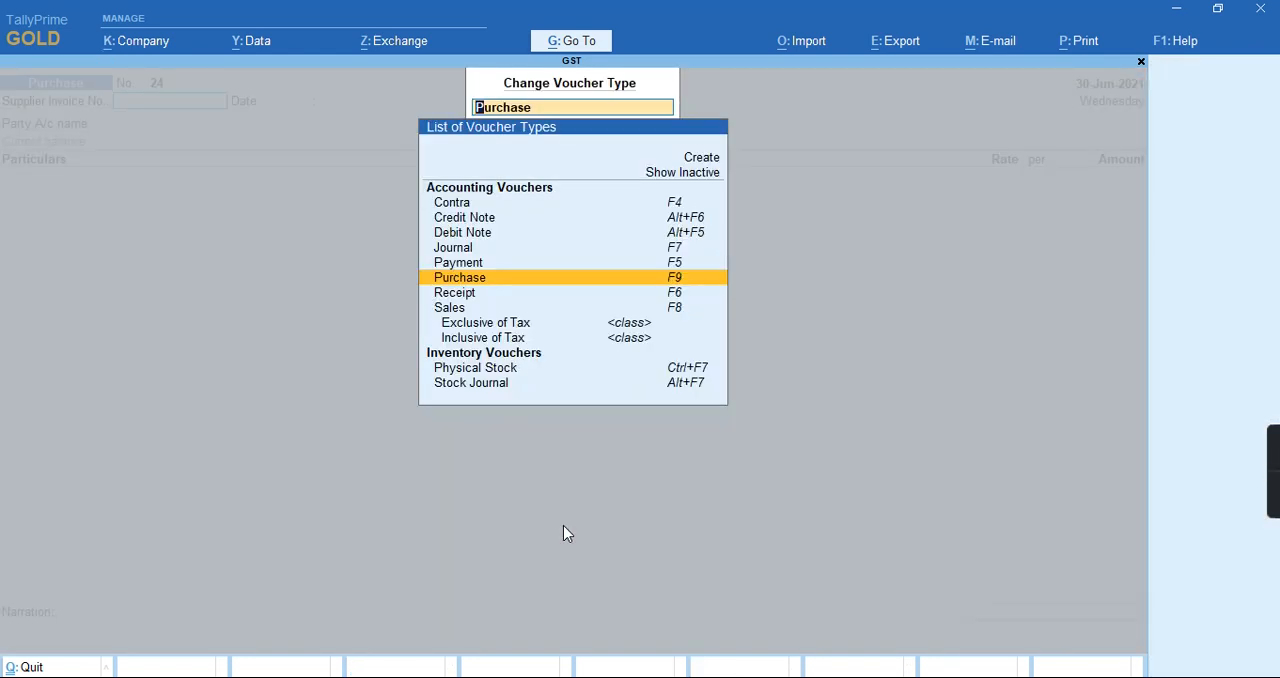
pyautogui.click(464, 232)
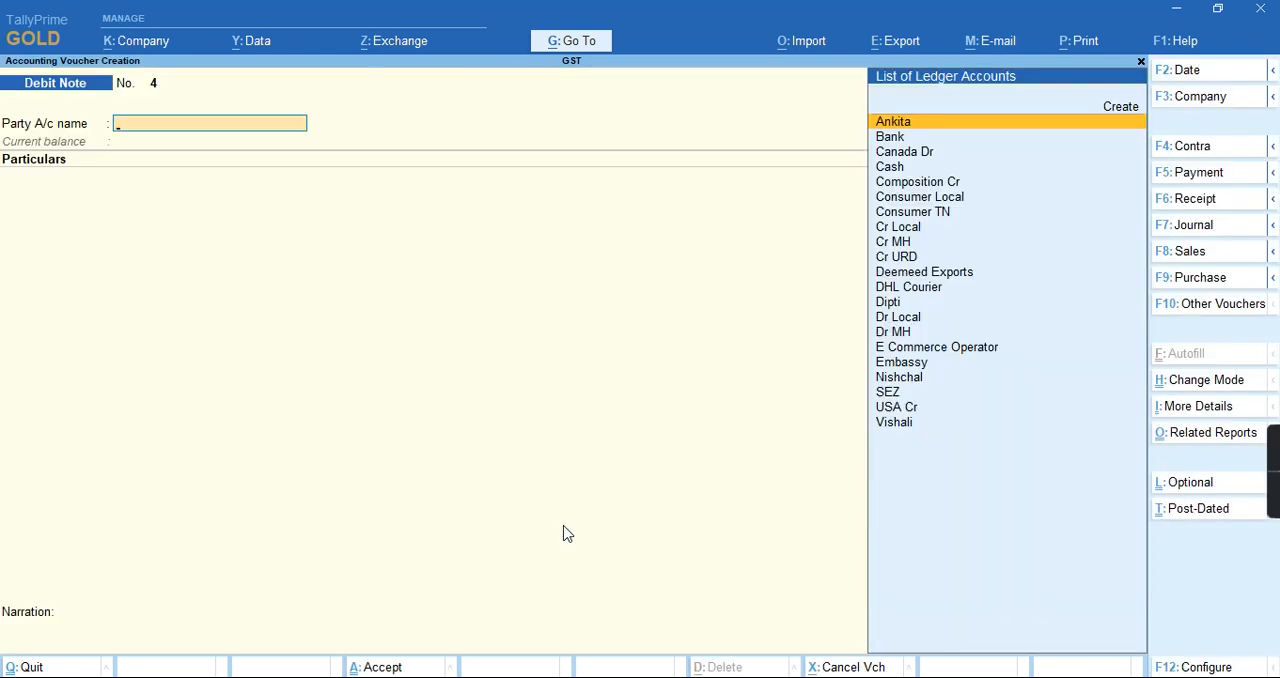
# Choose USA Cr as the party with original invoice no. 23, heading to the Import of Service ledger
pyautogui.write('Us')
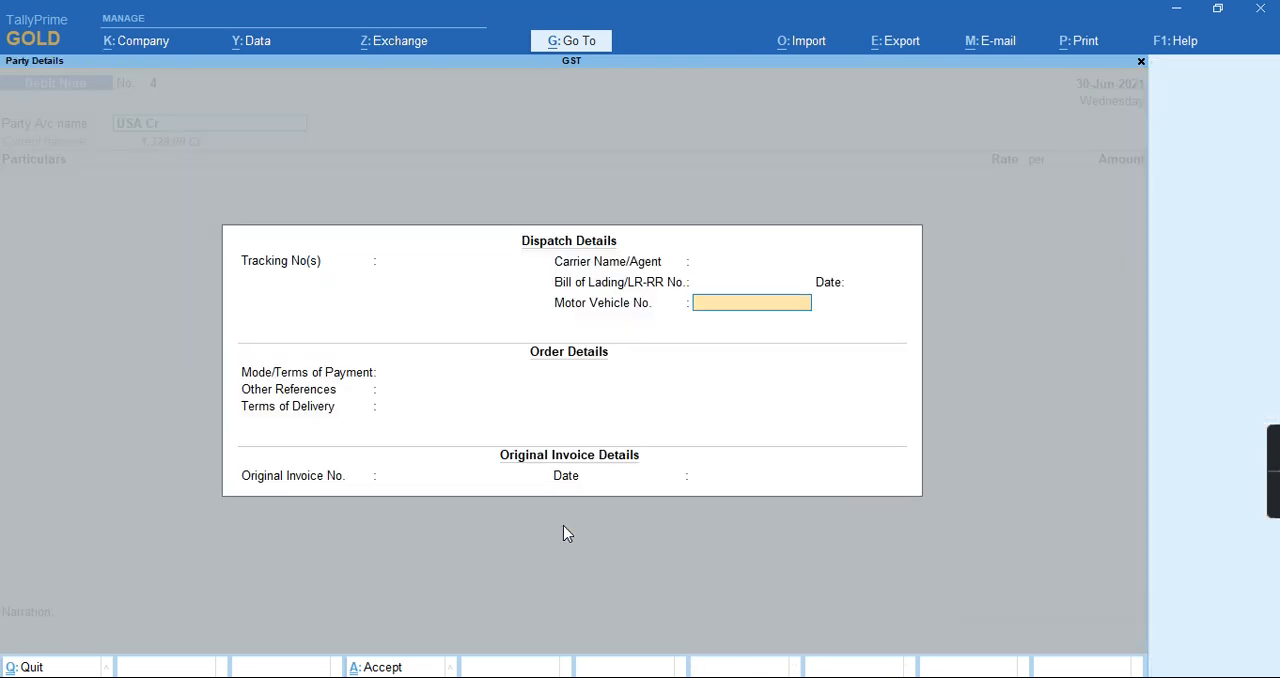
pyautogui.press('enter')
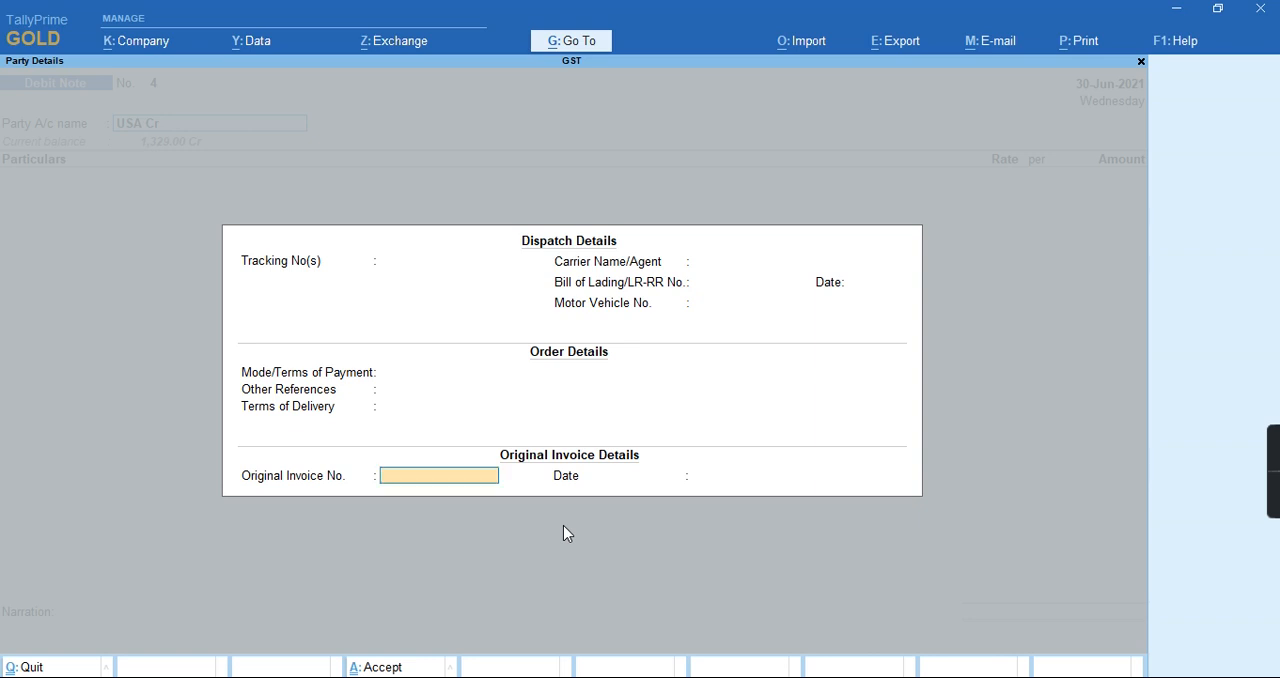
pyautogui.write('23')
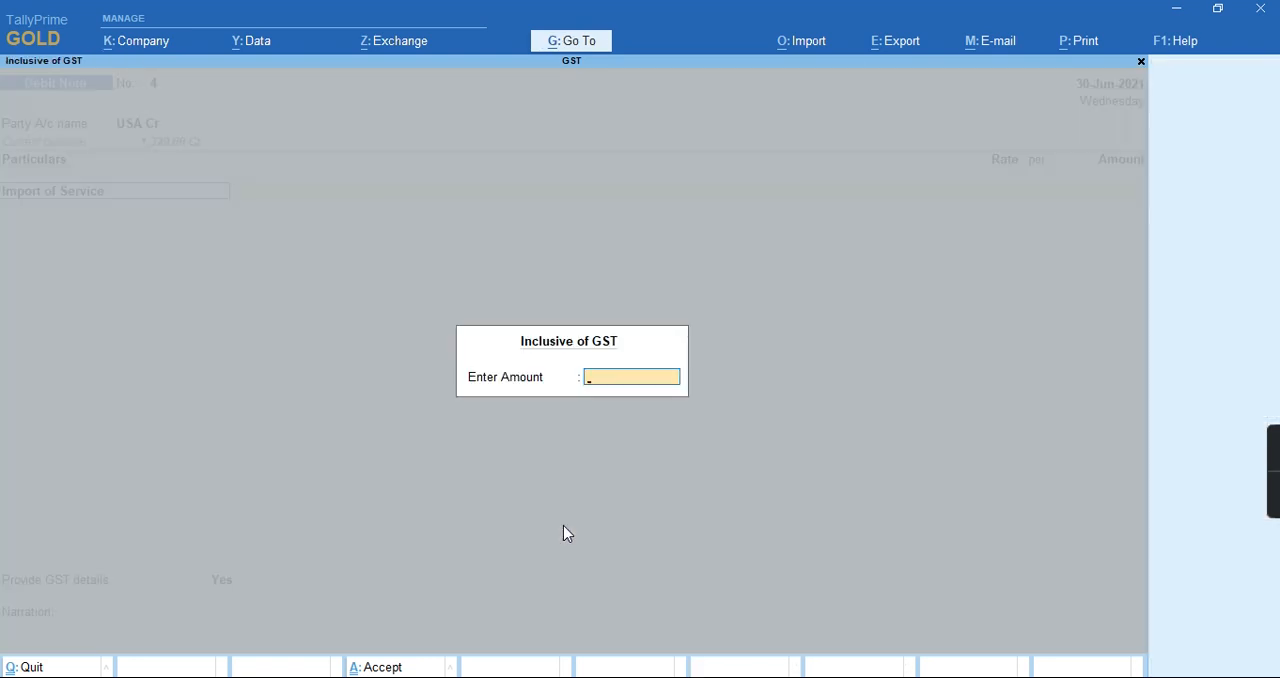
# Enter 1000 as the inclusive-of-GST amount for Import of Service
pyautogui.write('1000')
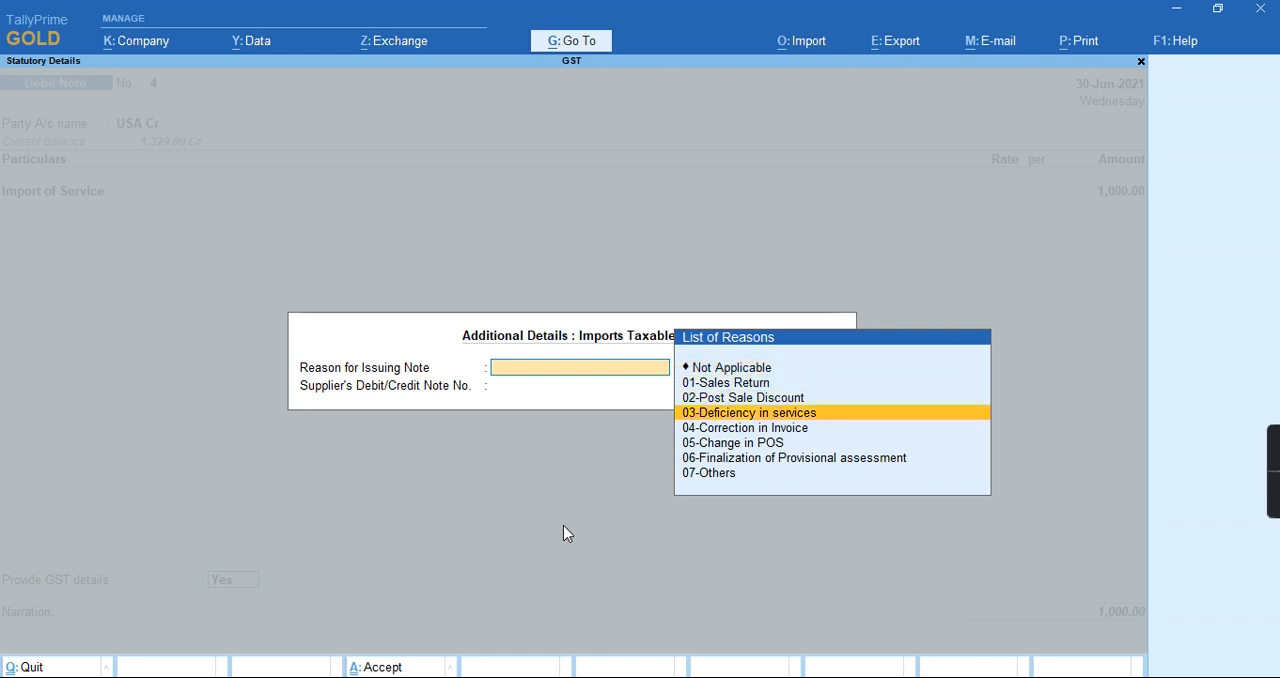
# Set reason 03-Deficiency in services with supplier note no. 104 dated 30-Jun
pyautogui.click(748, 412)
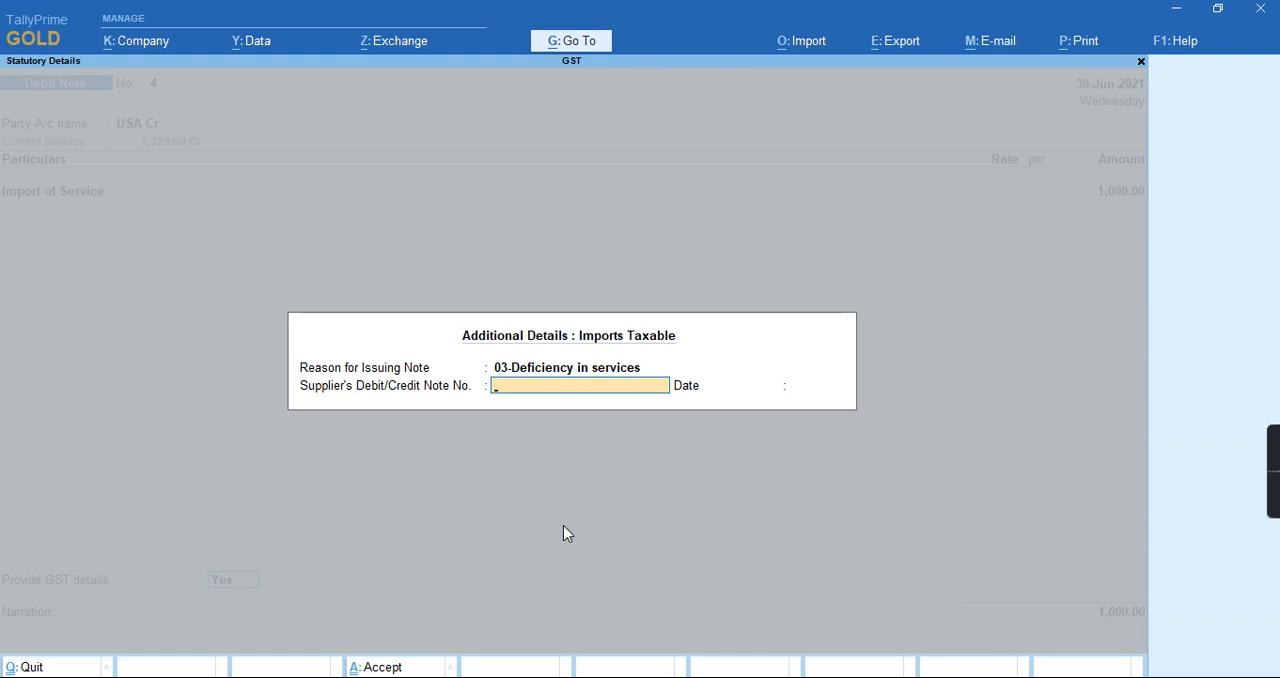
pyautogui.write('104')
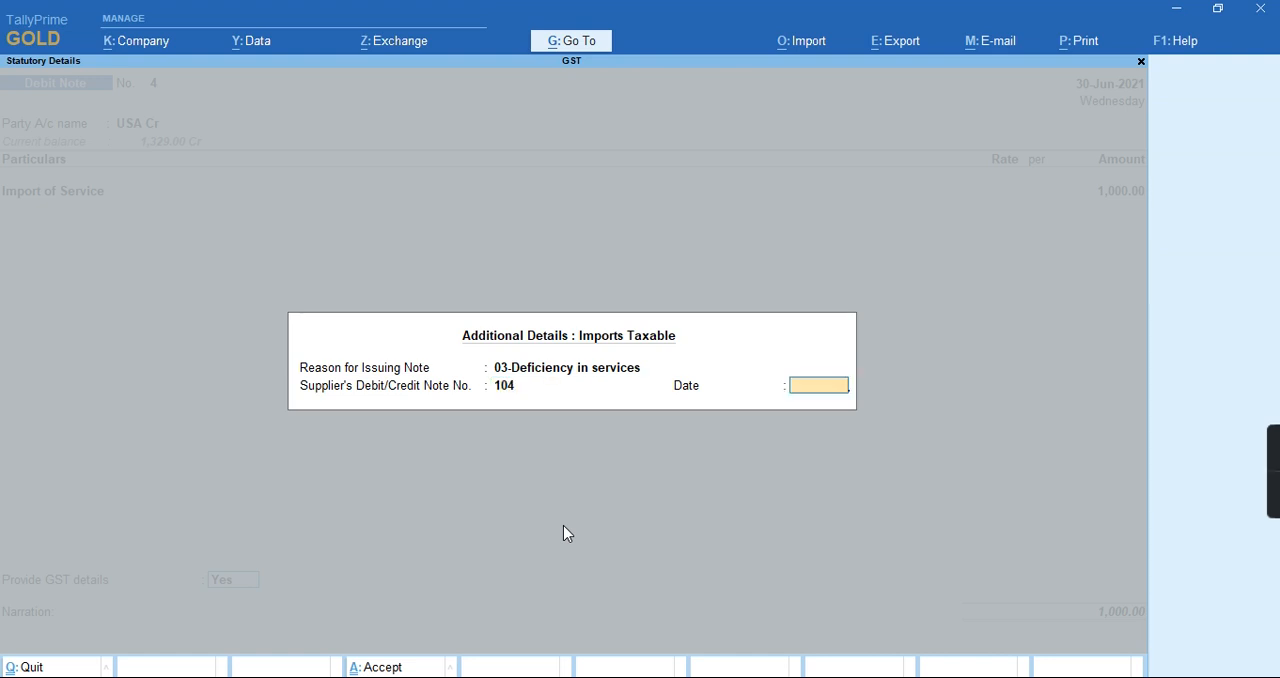
pyautogui.write('30jun')
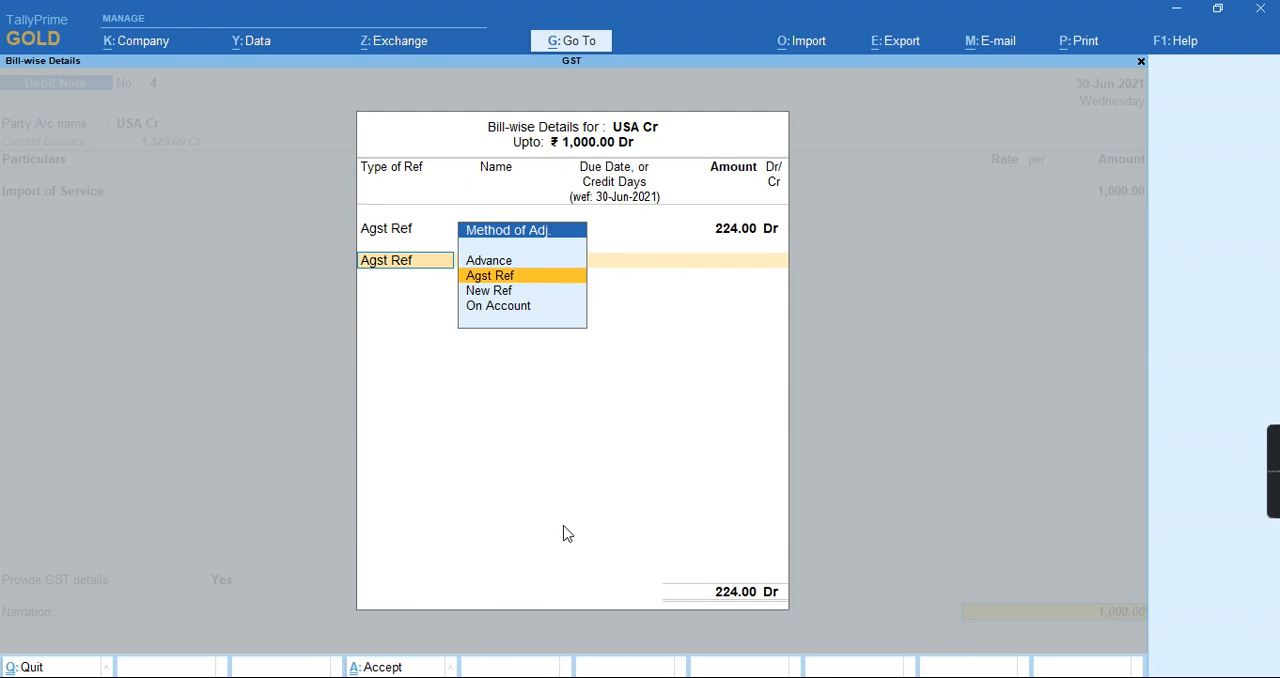
# Allocate the note Agst Ref to USA Cr's pending bill and save the voucher
pyautogui.click(490, 276)
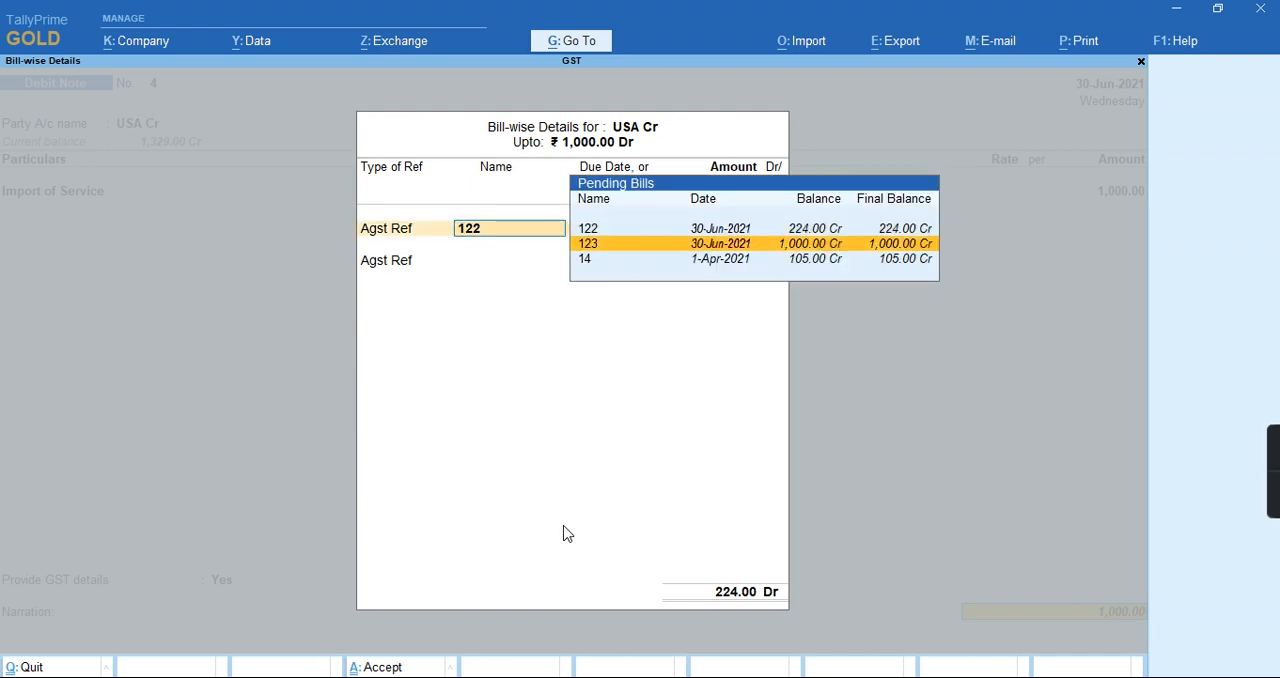
pyautogui.click(588, 244)
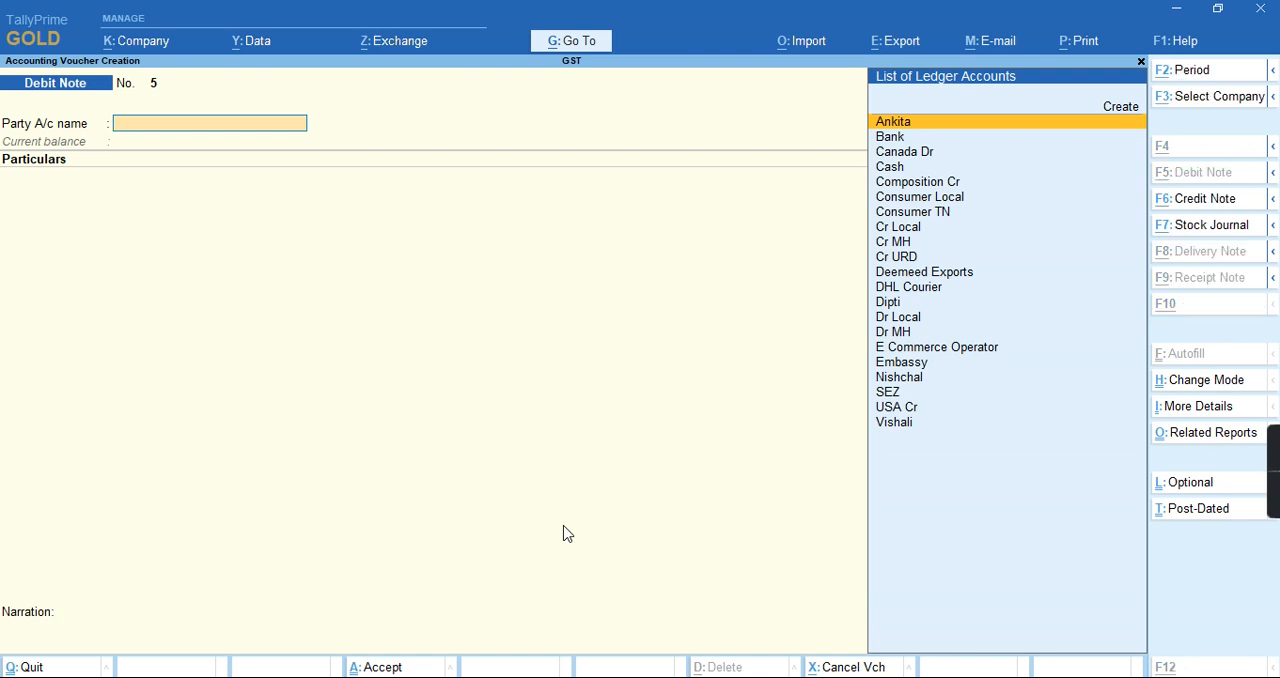
# Jump via Go To to the saved GSTR-2 - My View report for June 2021
pyautogui.click(570, 40)
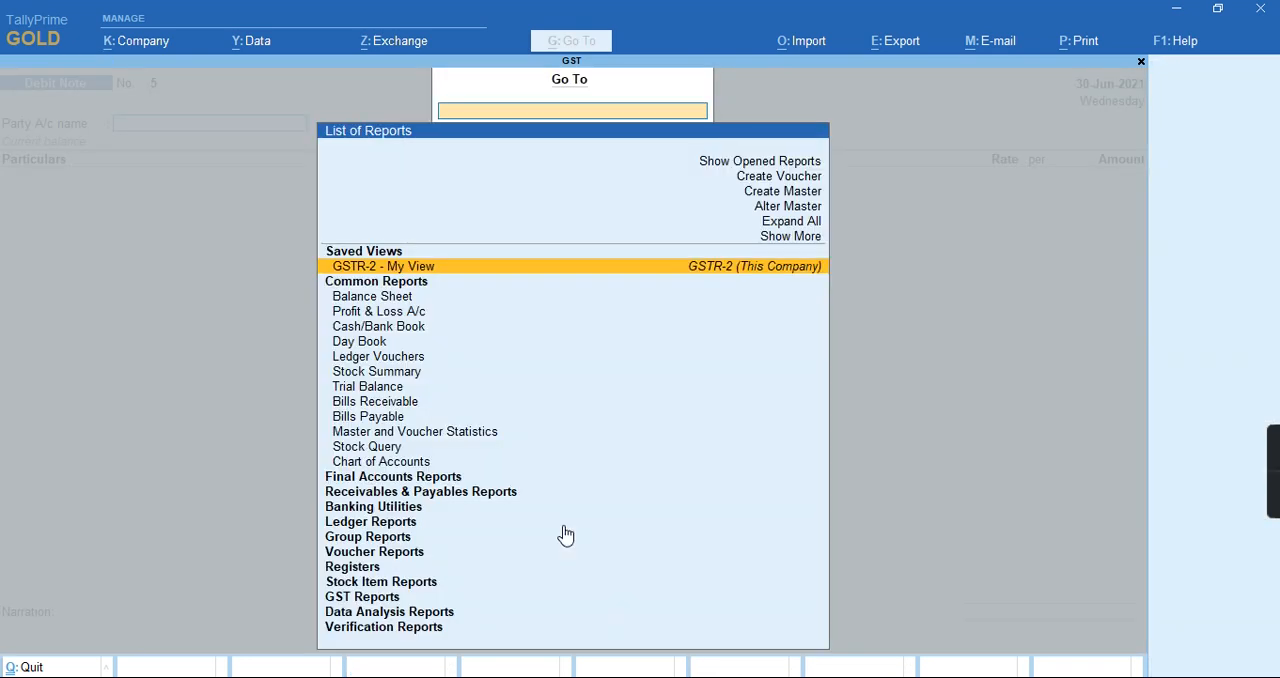
pyautogui.click(384, 264)
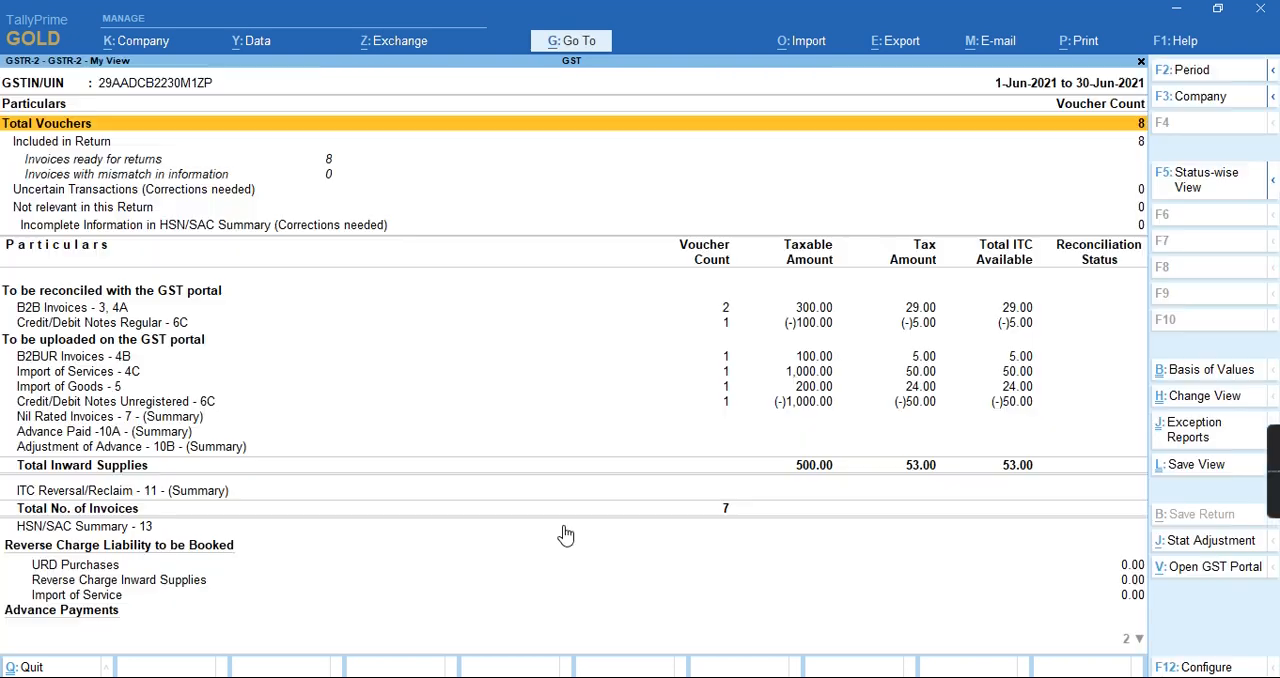